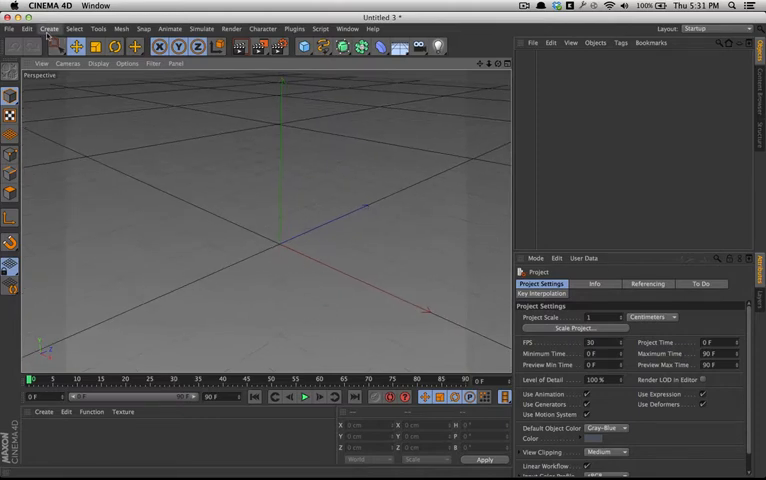
Add a Cylinder primitive from the primitive objects palette to the empty scene
left_click(49, 28)
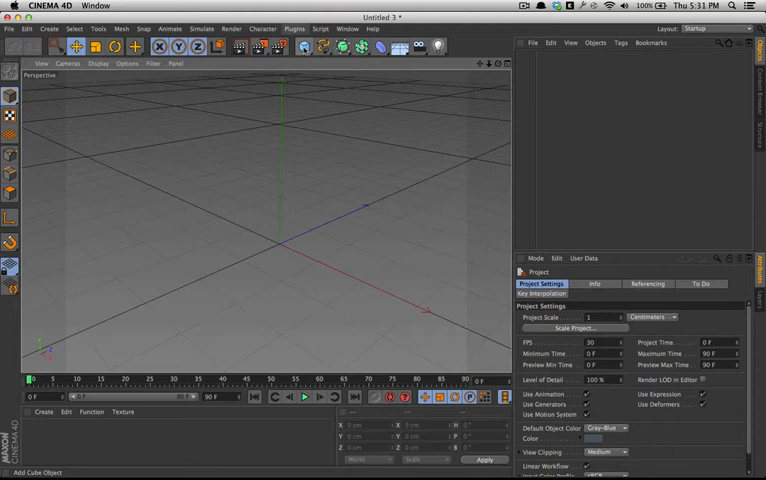
left_click(305, 48)
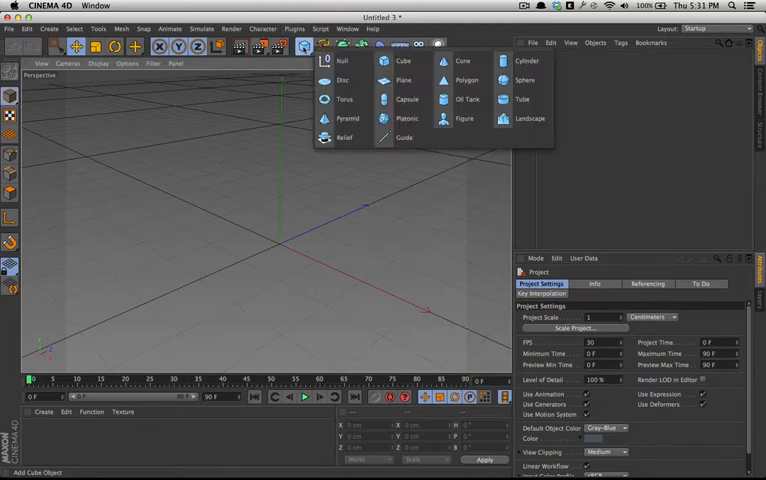
left_click(520, 61)
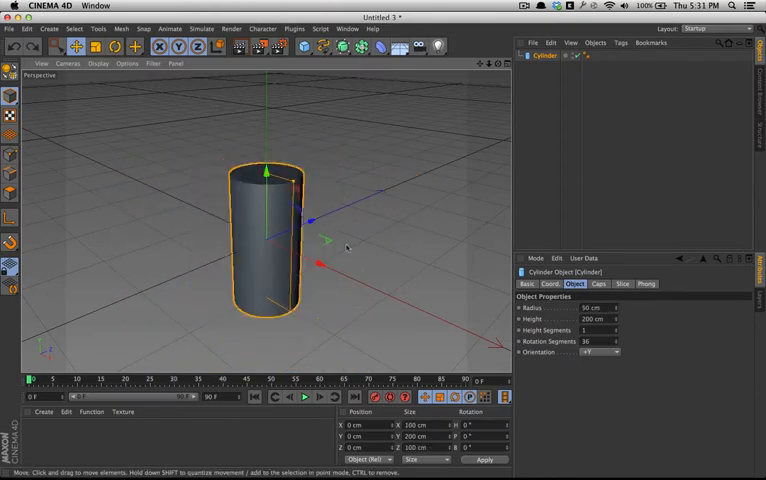
Switch the viewport to Gouraud Shading (Lines) and set the cylinder's radius to 100 cm
left_click(99, 63)
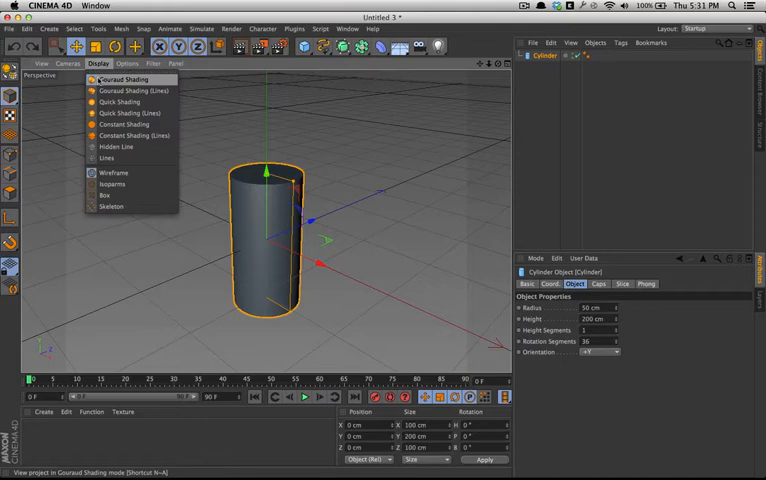
mouse_move(122, 90)
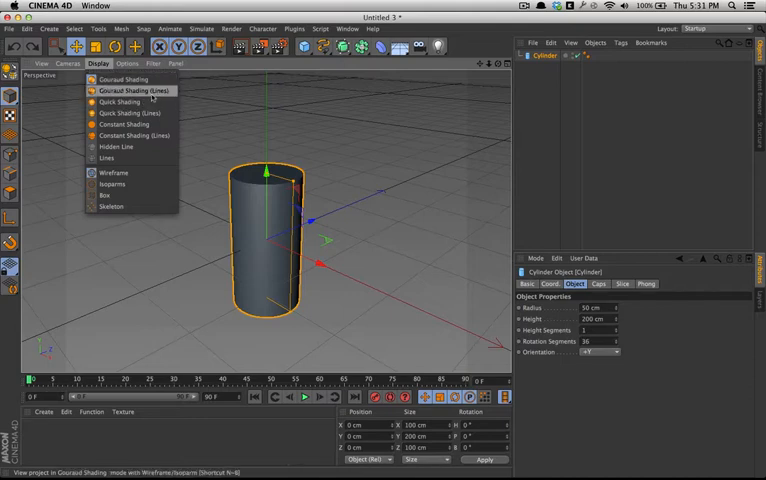
left_click(131, 90)
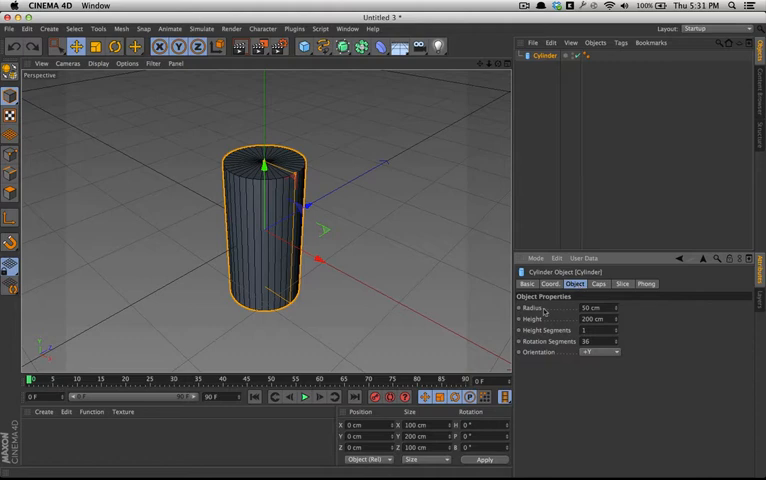
left_click(588, 307)
type("100")
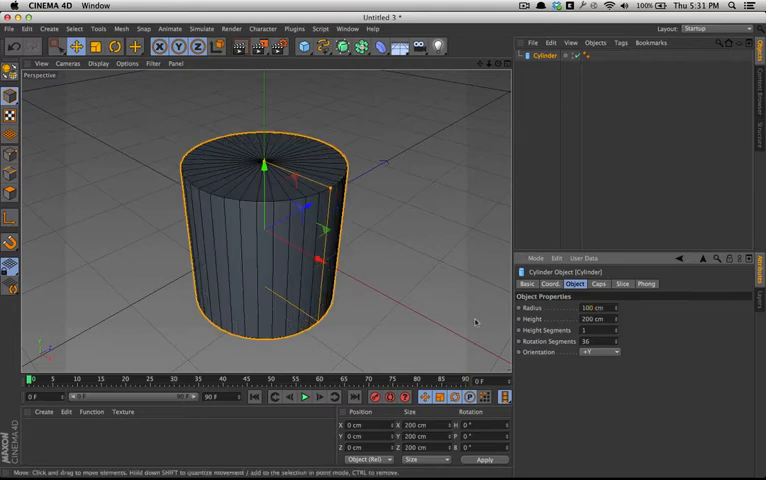
mouse_move(360, 320)
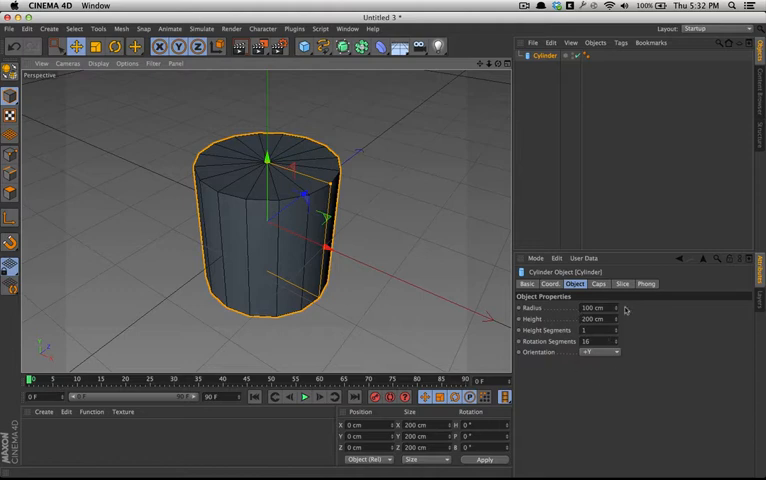
mouse_move(571, 354)
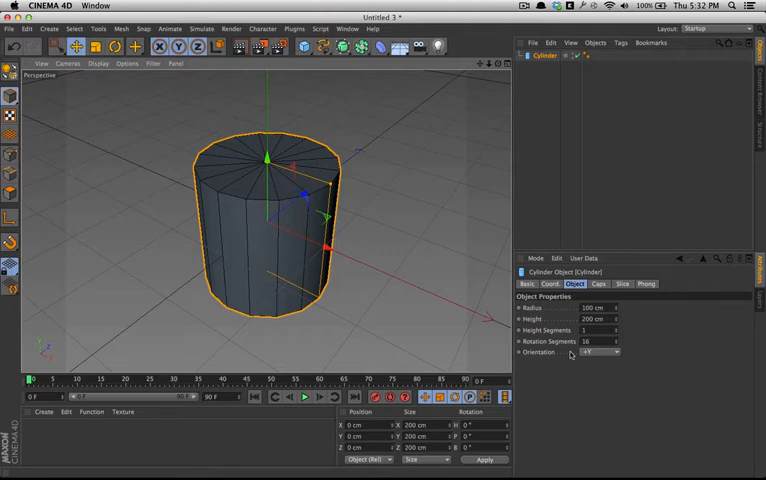
mouse_move(673, 389)
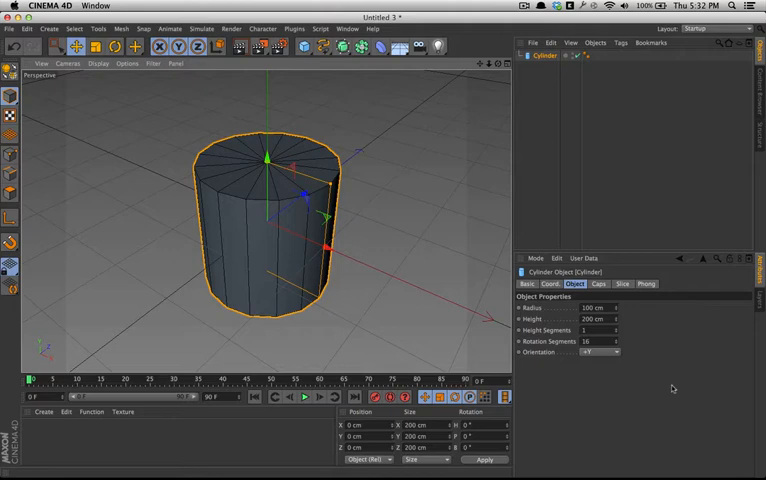
mouse_move(664, 385)
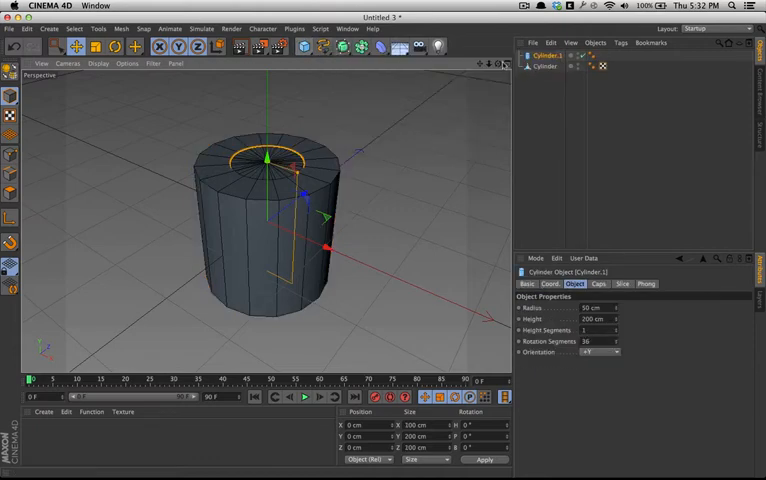
Make the 16-segment cylinder editable with C
left_click(529, 65)
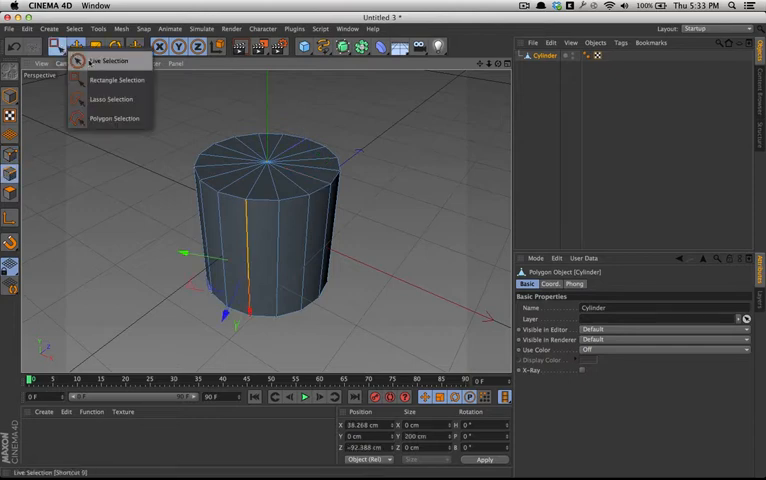
Pick Live Selection in Polygons mode and restore Gouraud Shading (Lines) display
left_click(111, 61)
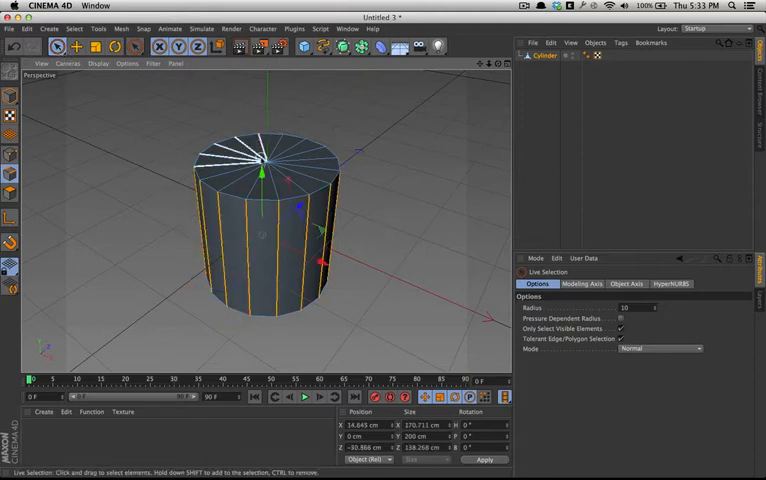
left_click(278, 252)
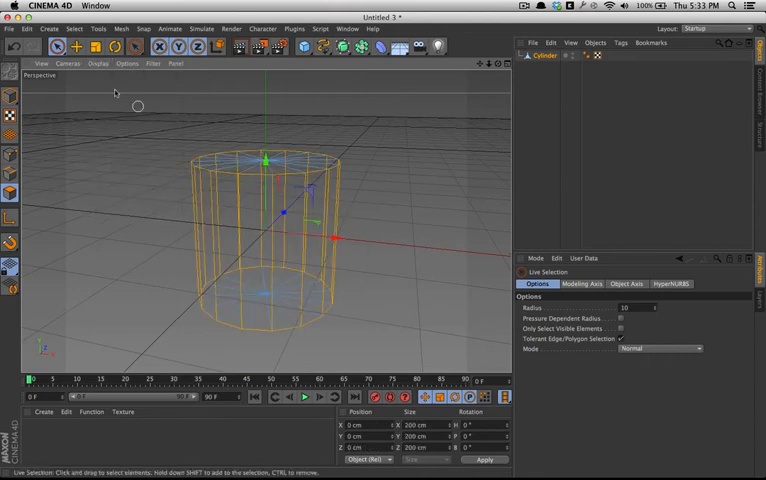
left_click(99, 64)
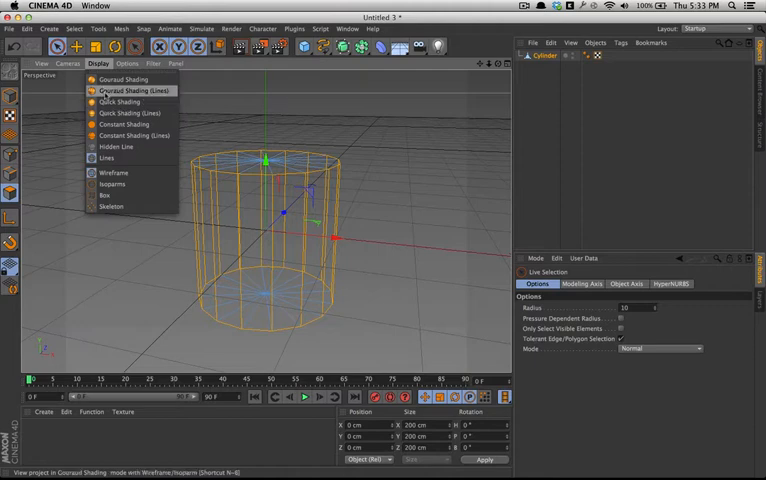
left_click(123, 79)
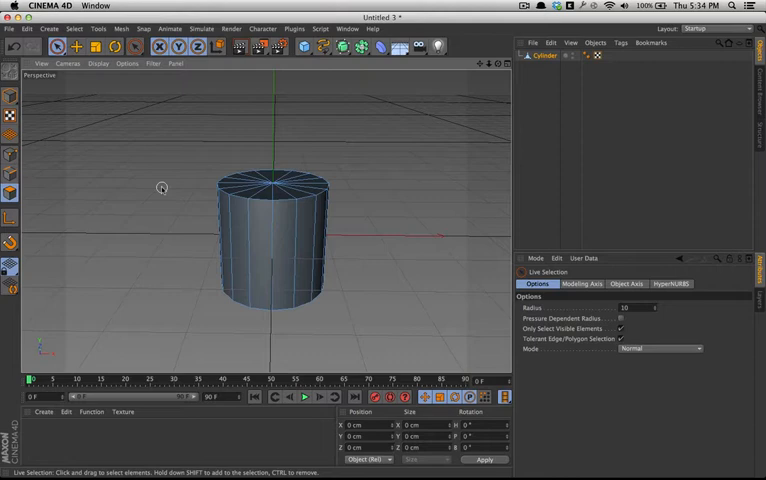
mouse_move(158, 137)
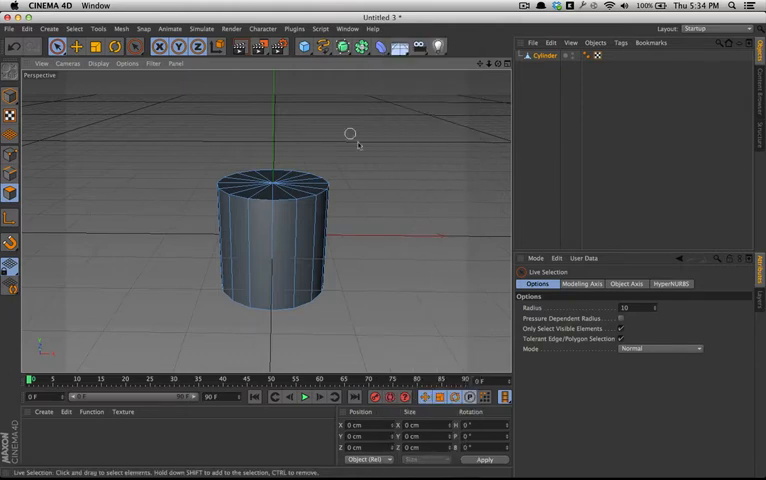
Paint-select the top cap's triangles and bring up the mesh context menu
left_click(122, 28)
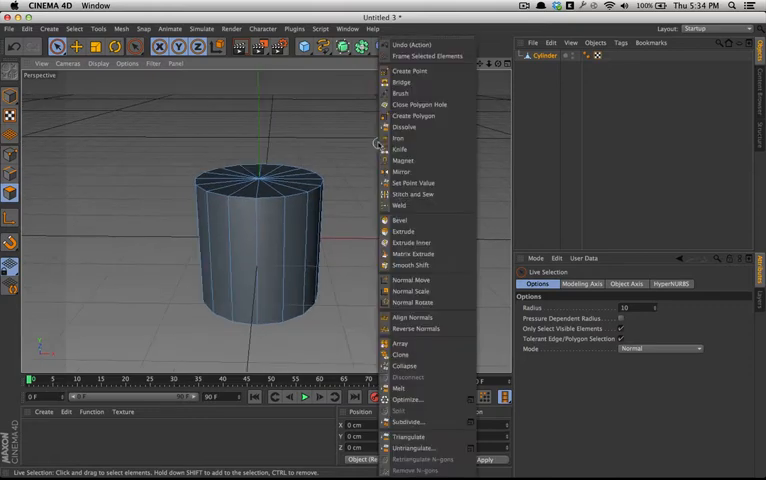
mouse_move(401, 81)
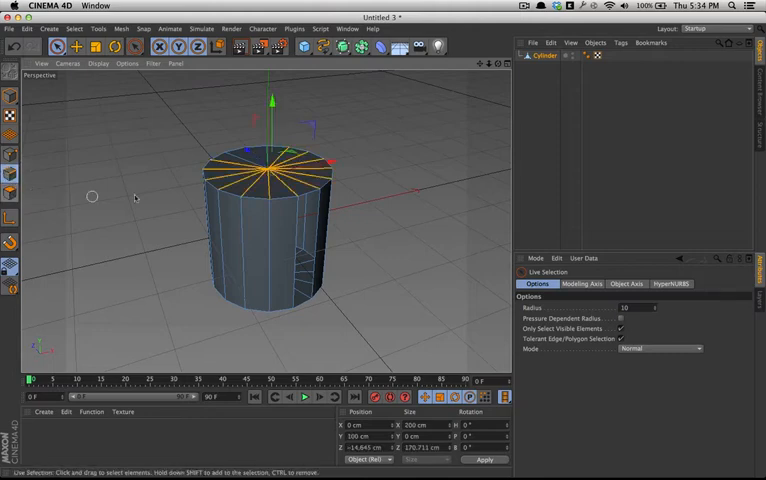
right_click(135, 140)
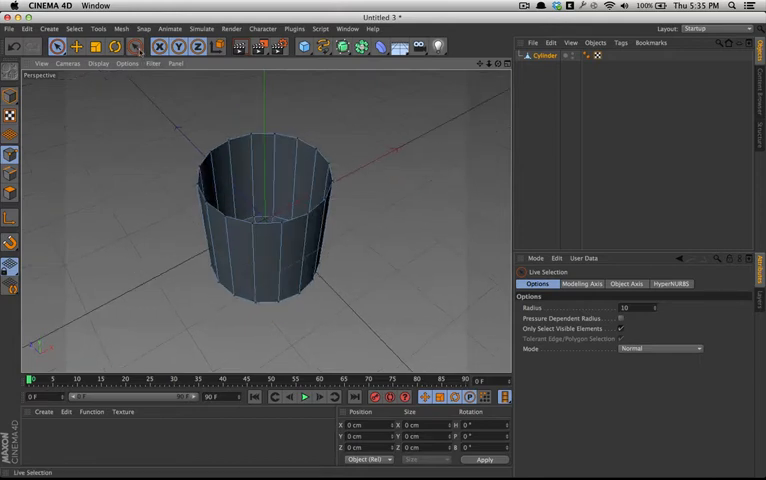
Close the open top edge with Close Polygon Hole, creating one cap polygon
right_click(157, 112)
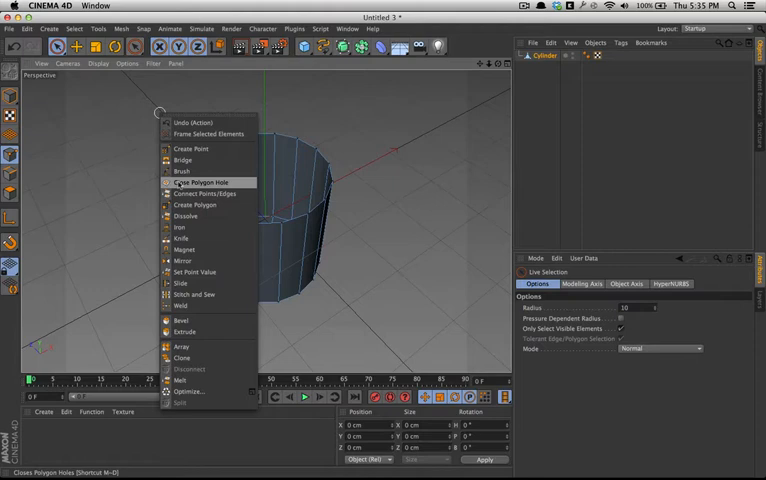
left_click(196, 182)
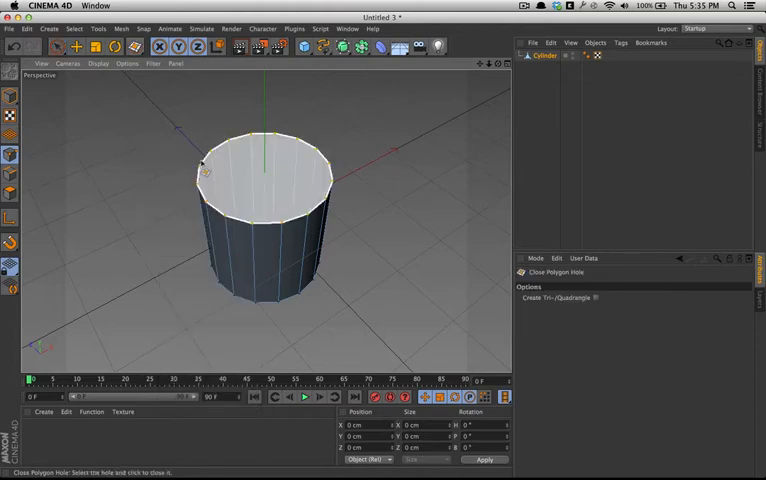
left_click(283, 218)
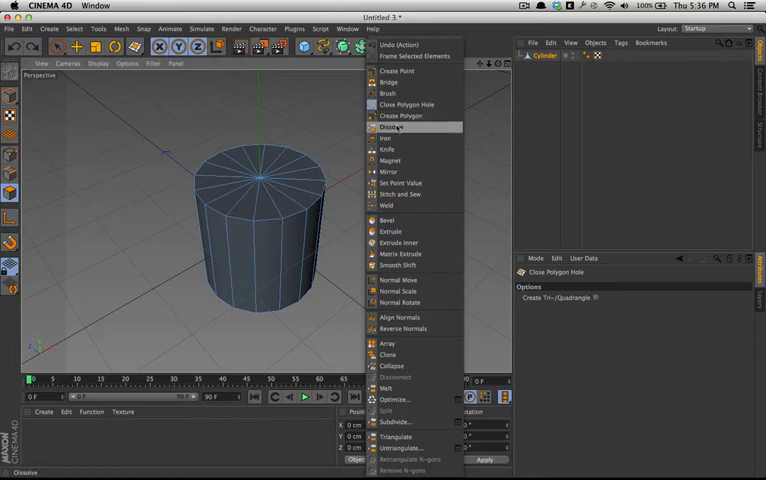
mouse_move(388, 149)
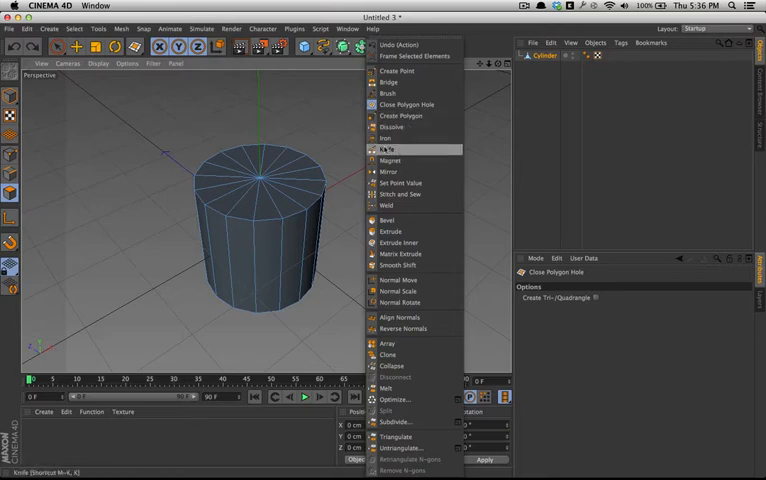
Knife-cut a horizontal edge loop around the cylinder's middle in Line mode
left_click(388, 149)
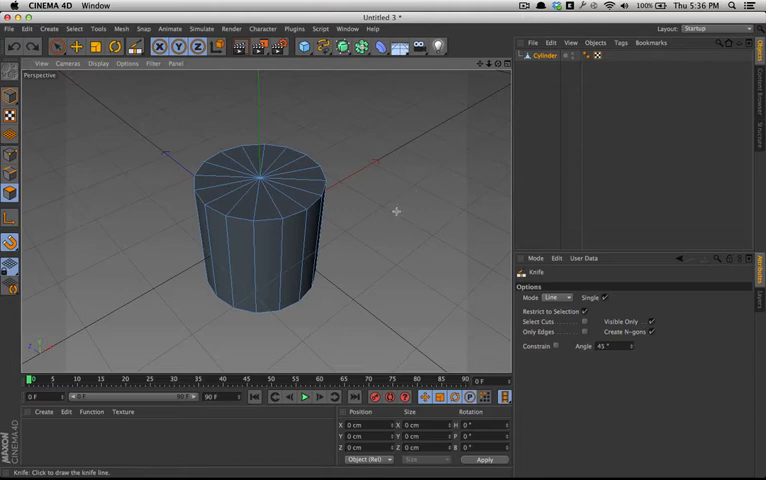
mouse_move(155, 247)
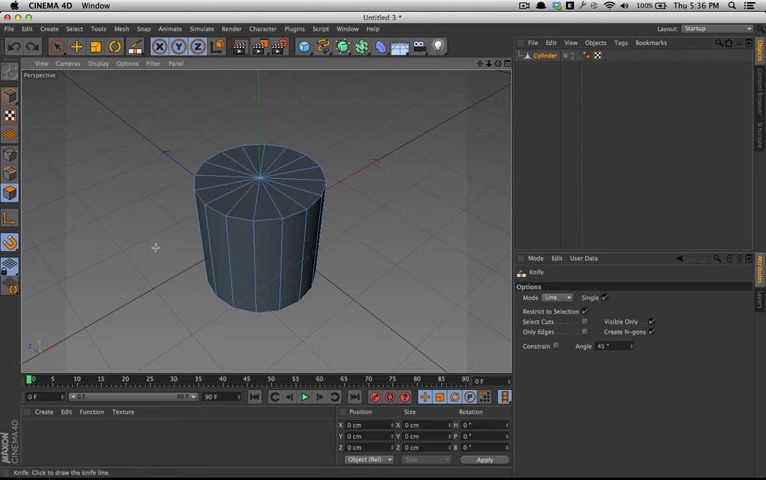
left_click_drag(120, 255, 155, 245)
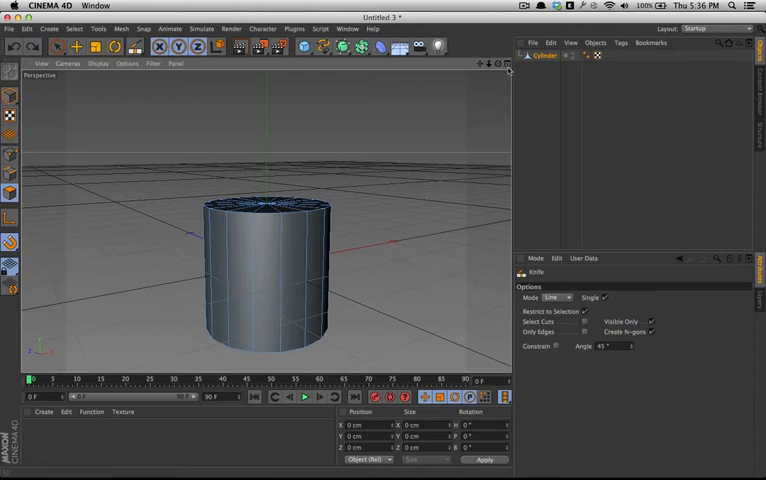
left_click(507, 64)
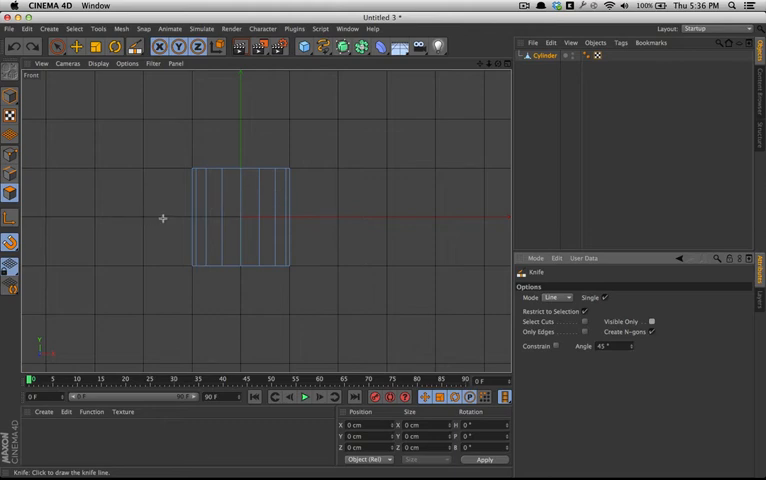
left_click_drag(163, 218, 359, 248)
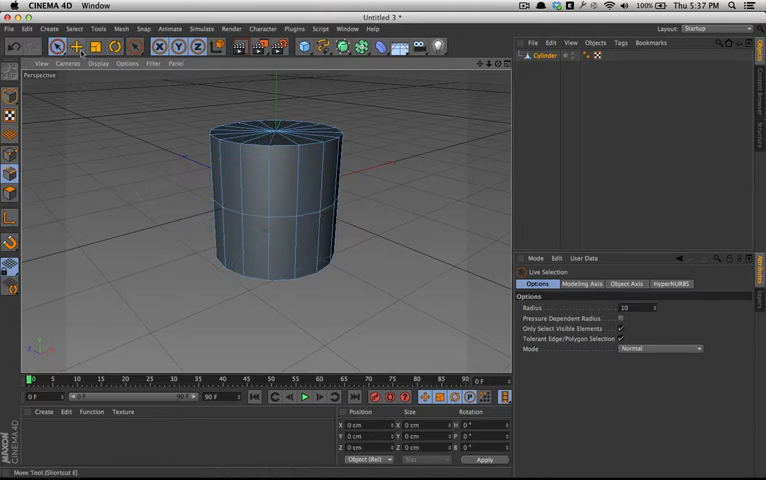
Select the middle edge loop with Loop Selection and open its context menu
left_click(74, 28)
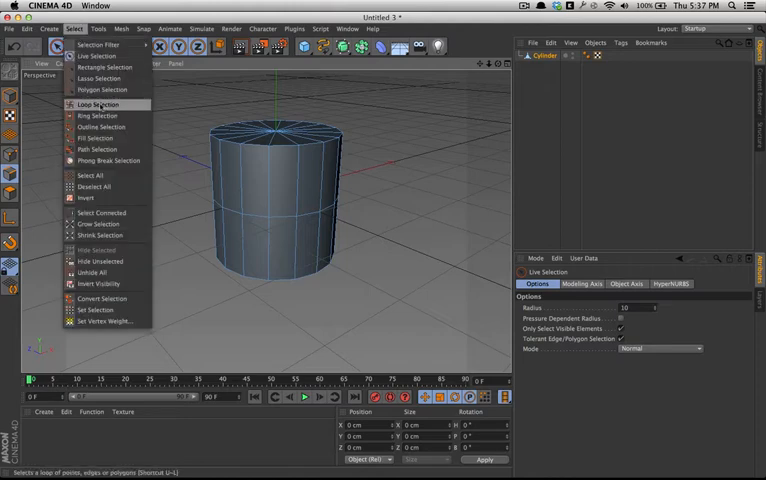
left_click(95, 104)
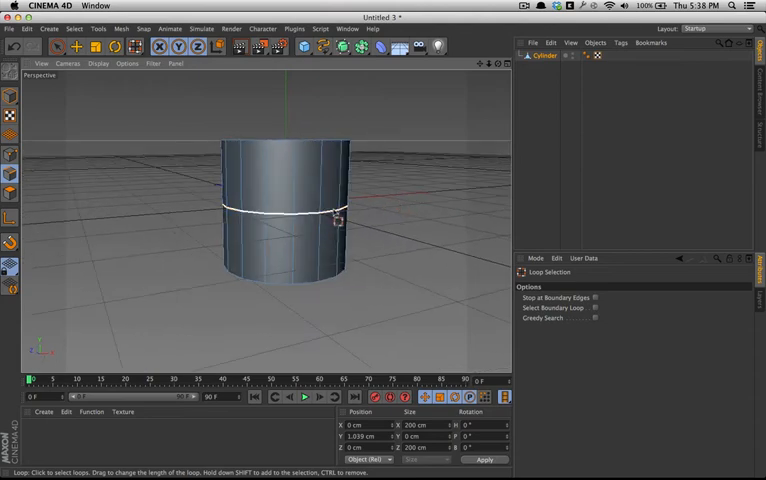
right_click(335, 220)
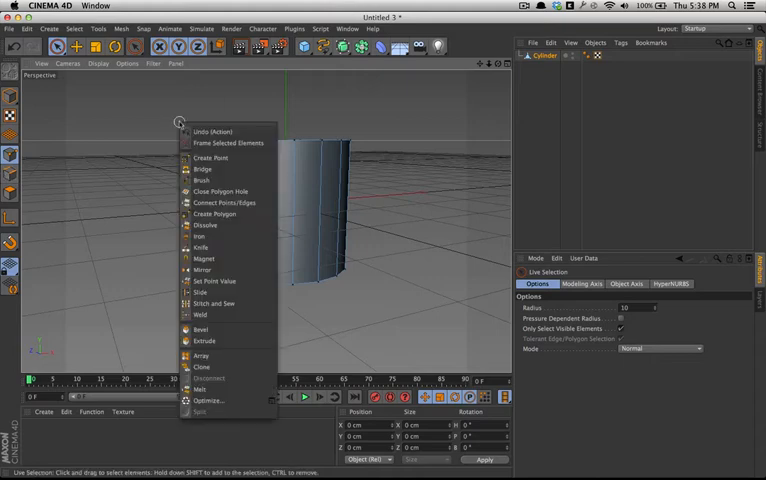
mouse_move(204, 259)
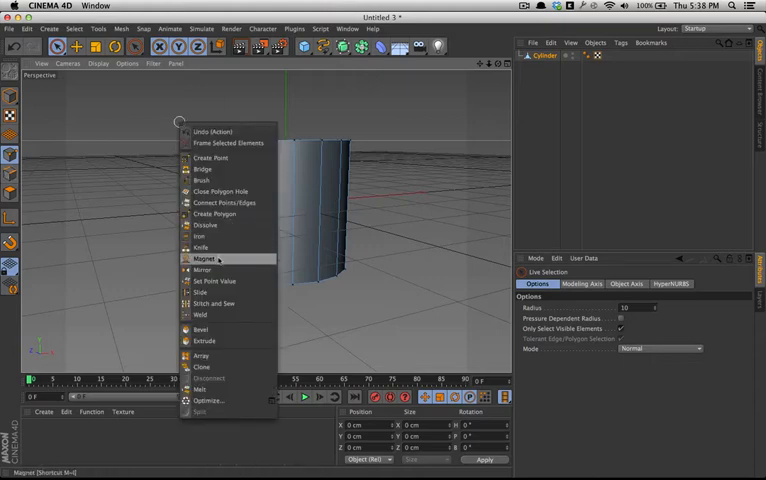
mouse_move(203, 270)
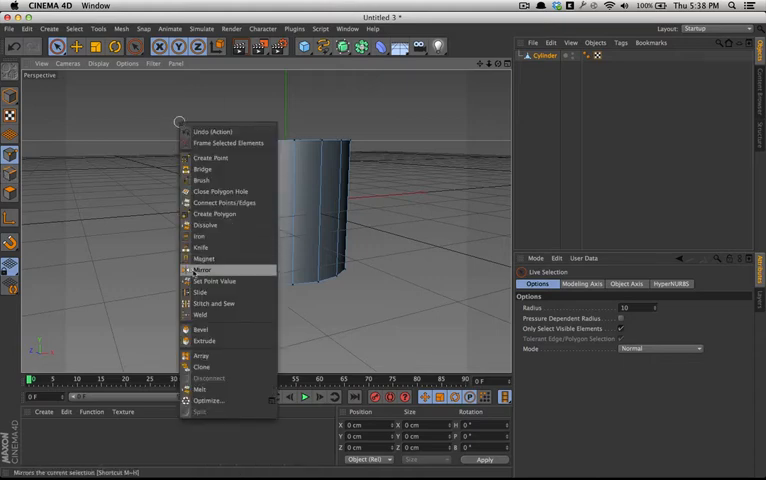
left_click(201, 270)
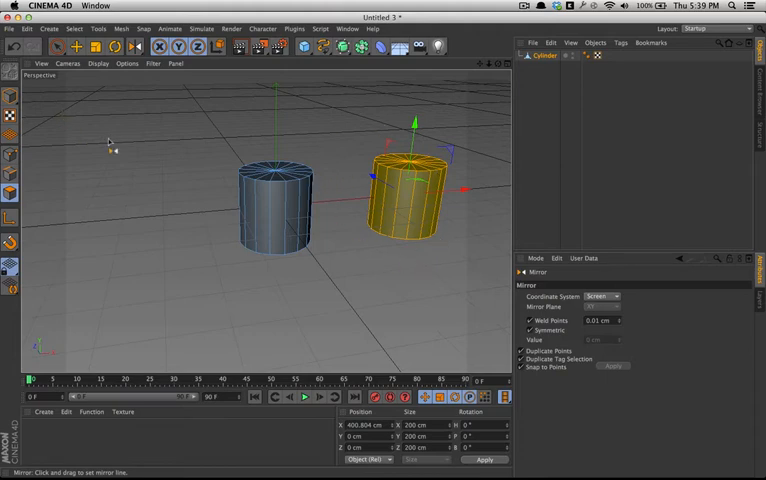
mouse_move(11, 96)
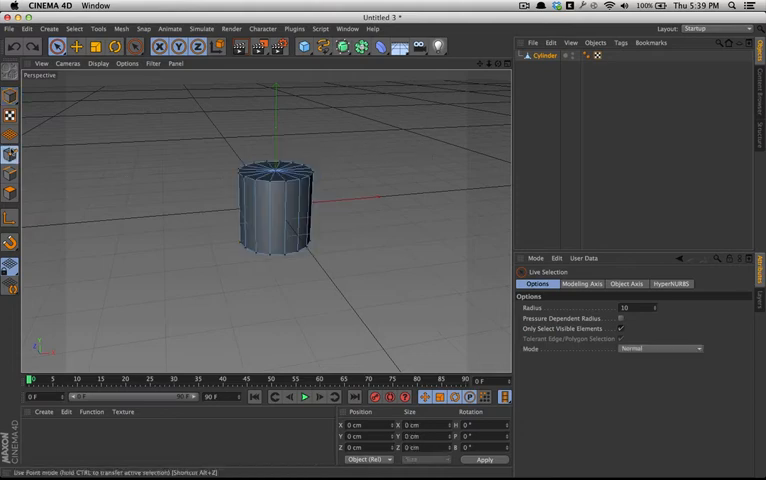
Slide a vertical edge sideways along the cylinder's side face with Slide
right_click(355, 175)
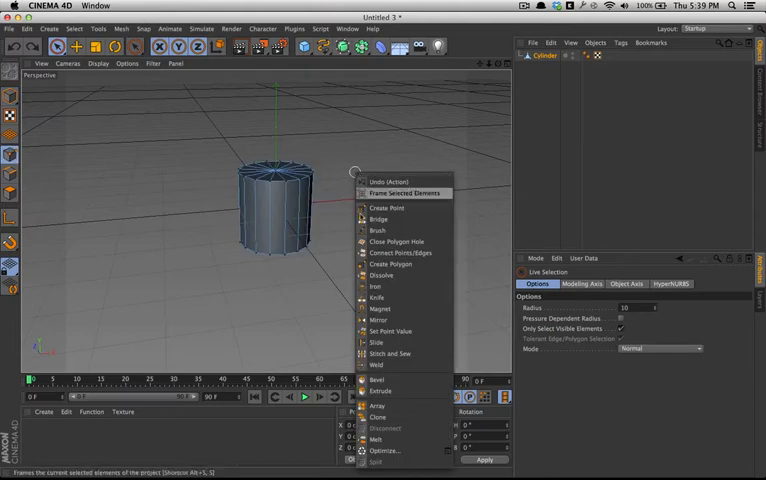
left_click(378, 342)
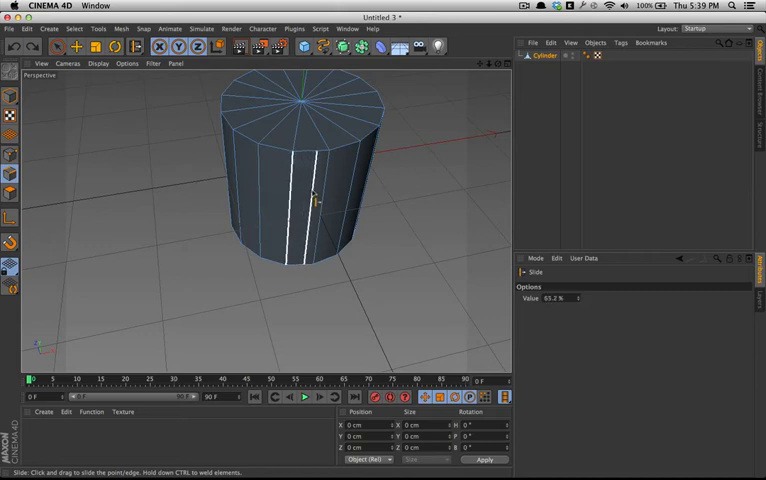
left_click_drag(293, 200, 322, 200)
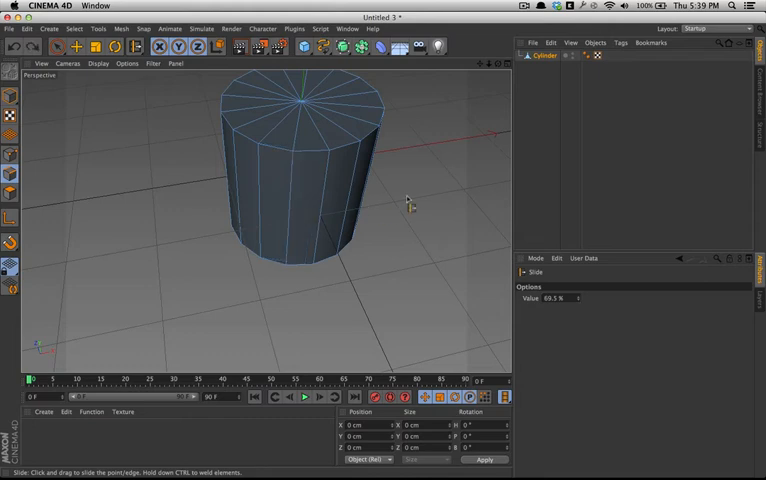
right_click(408, 203)
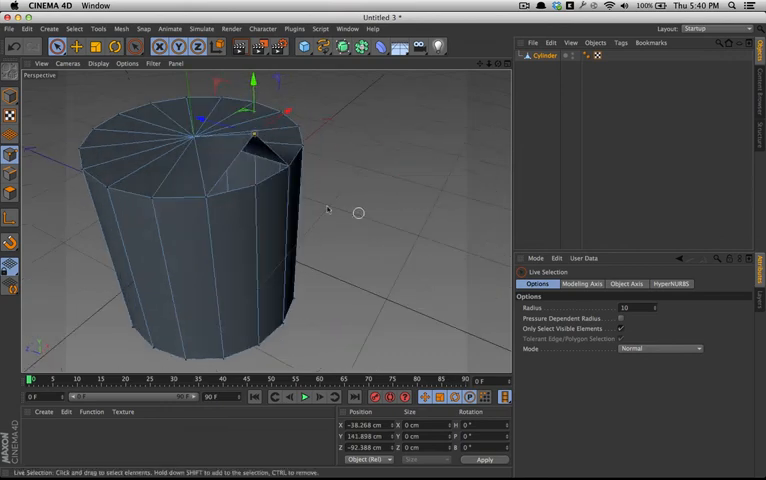
mouse_move(254, 214)
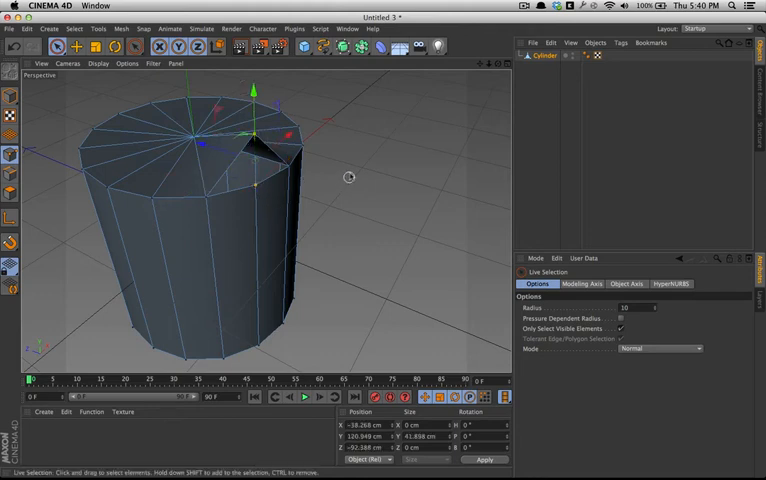
Bring up the context menu for the two selected top-rim points to weld them
right_click(349, 177)
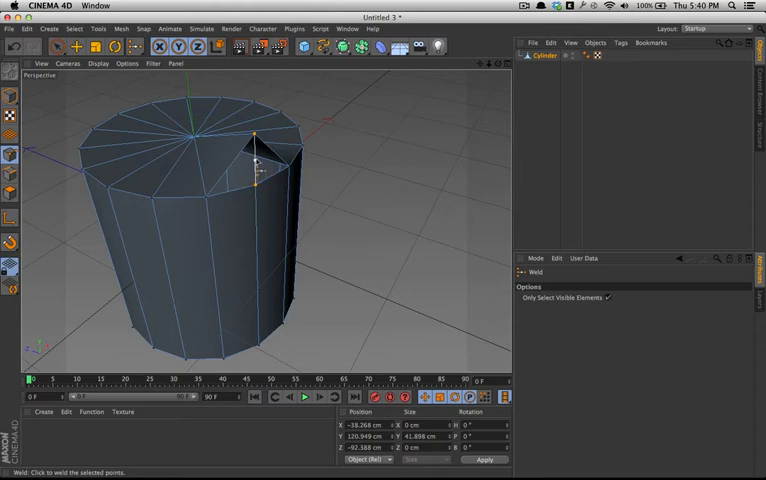
mouse_move(442, 228)
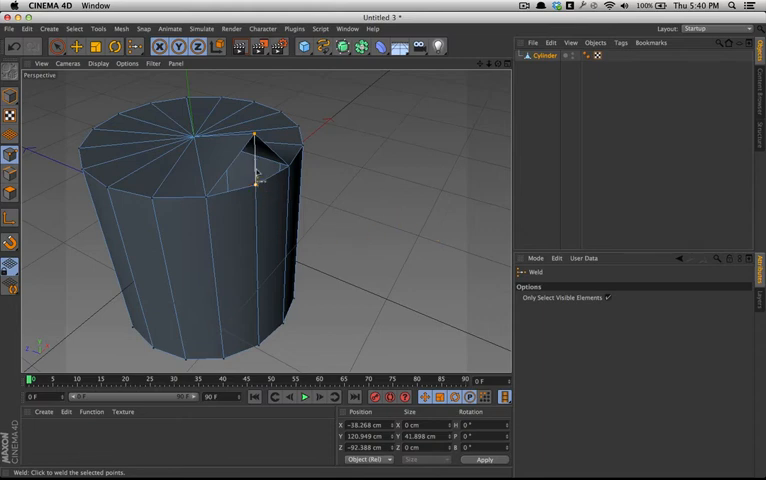
mouse_move(388, 188)
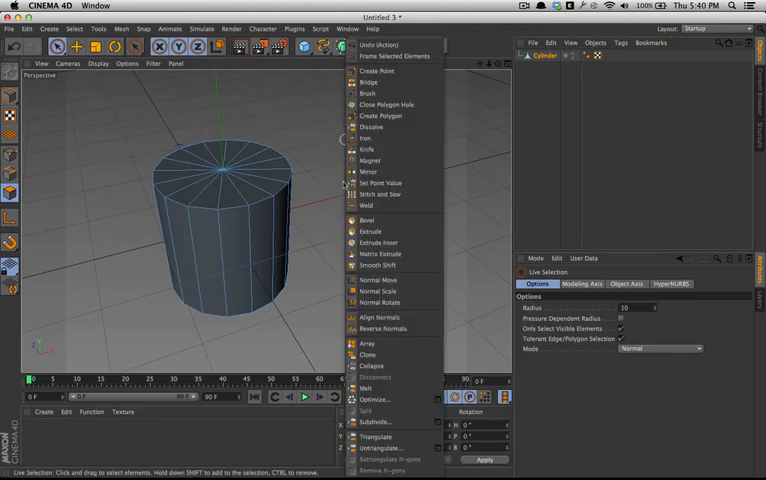
mouse_move(378, 242)
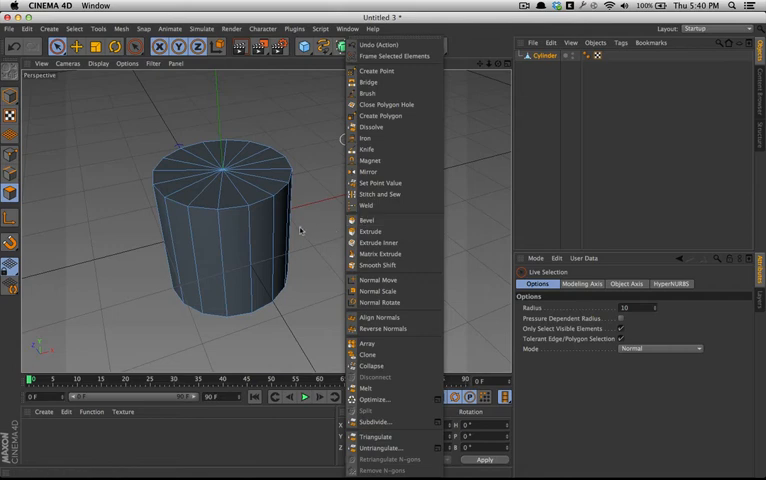
Select the cylinder's top cap and bevel it, raising it about 7 cm with an inset rim
left_click(367, 219)
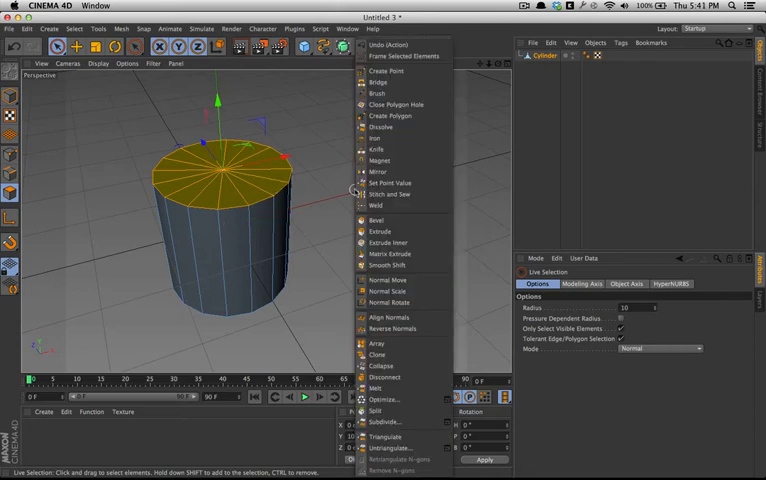
left_click(376, 220)
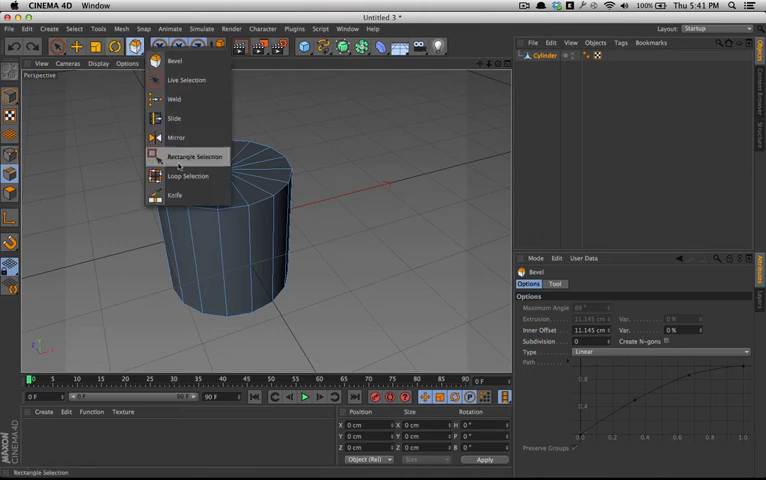
left_click(187, 176)
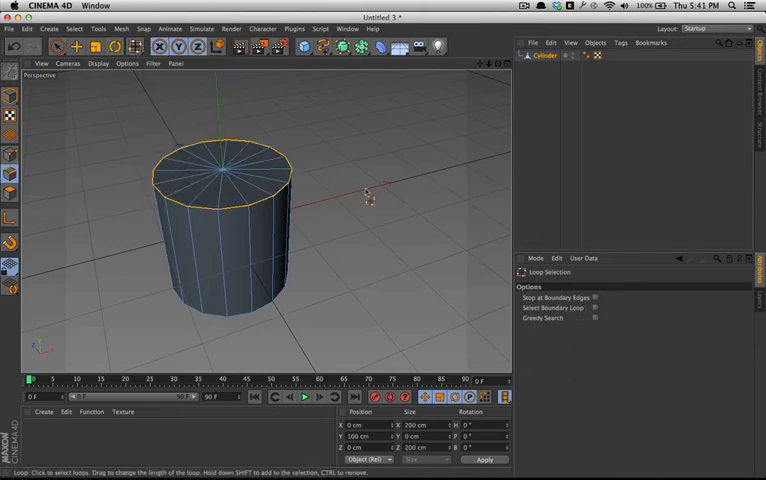
right_click(367, 190)
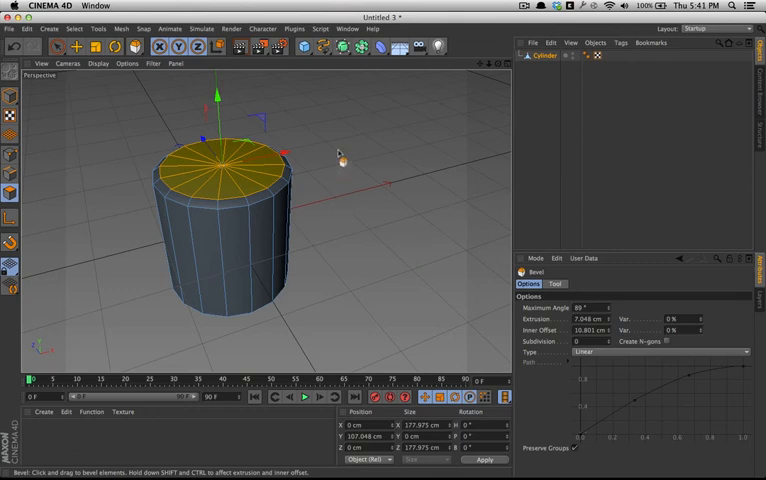
mouse_move(382, 215)
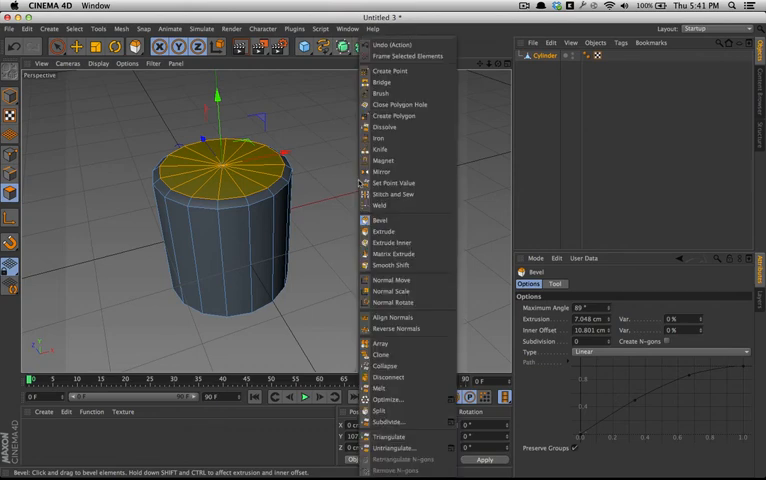
mouse_move(390, 231)
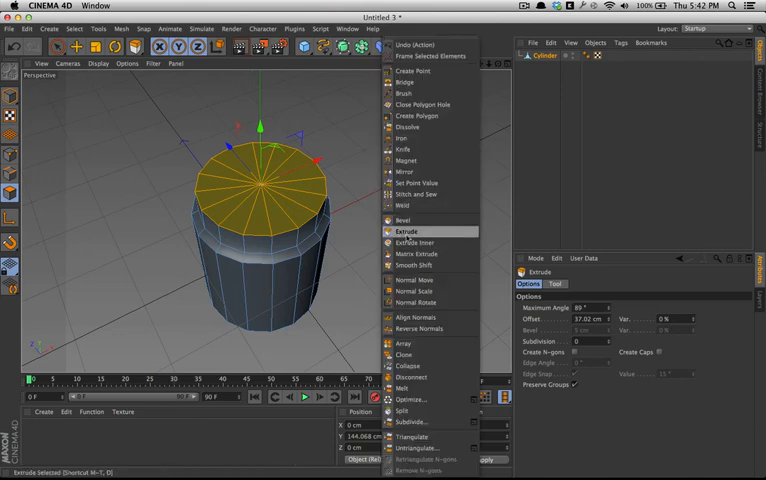
Inner-extrude the top cap into a smaller circle, sinking it inside a raised lip
left_click(410, 242)
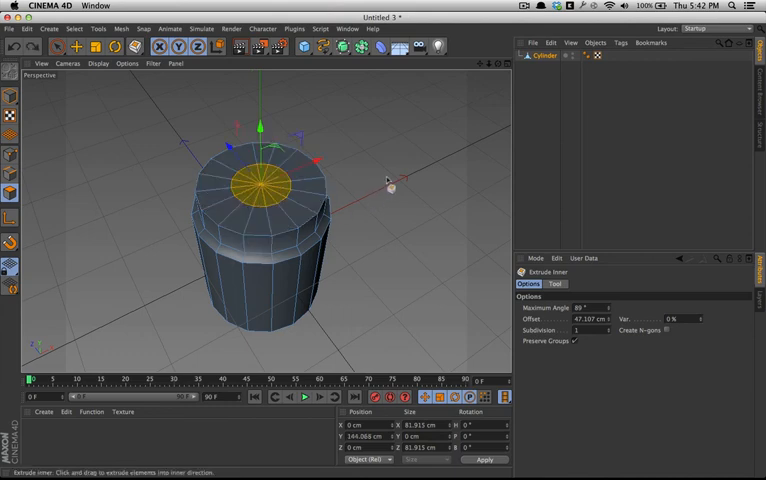
left_click_drag(388, 182, 340, 165)
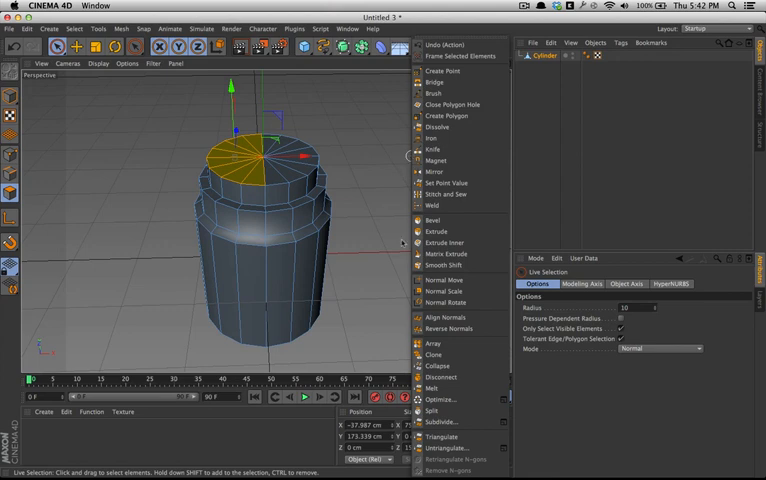
left_click(444, 253)
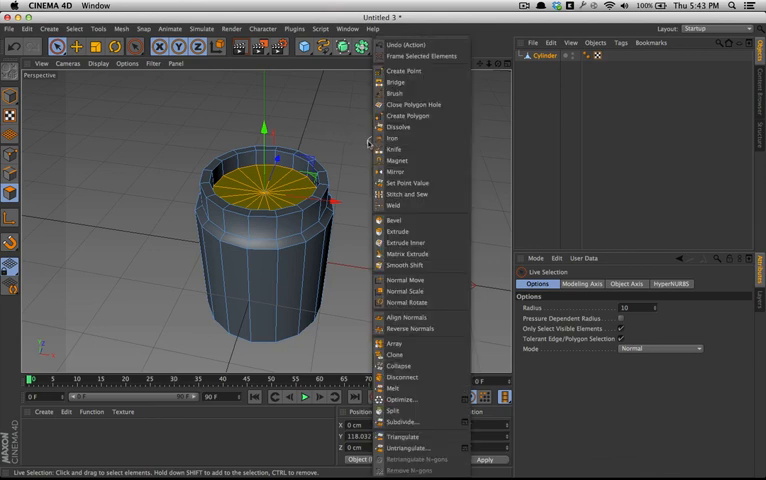
mouse_move(404, 242)
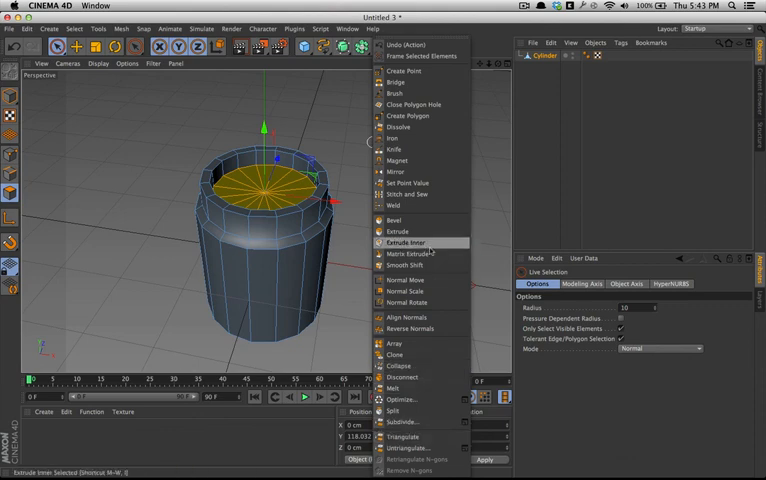